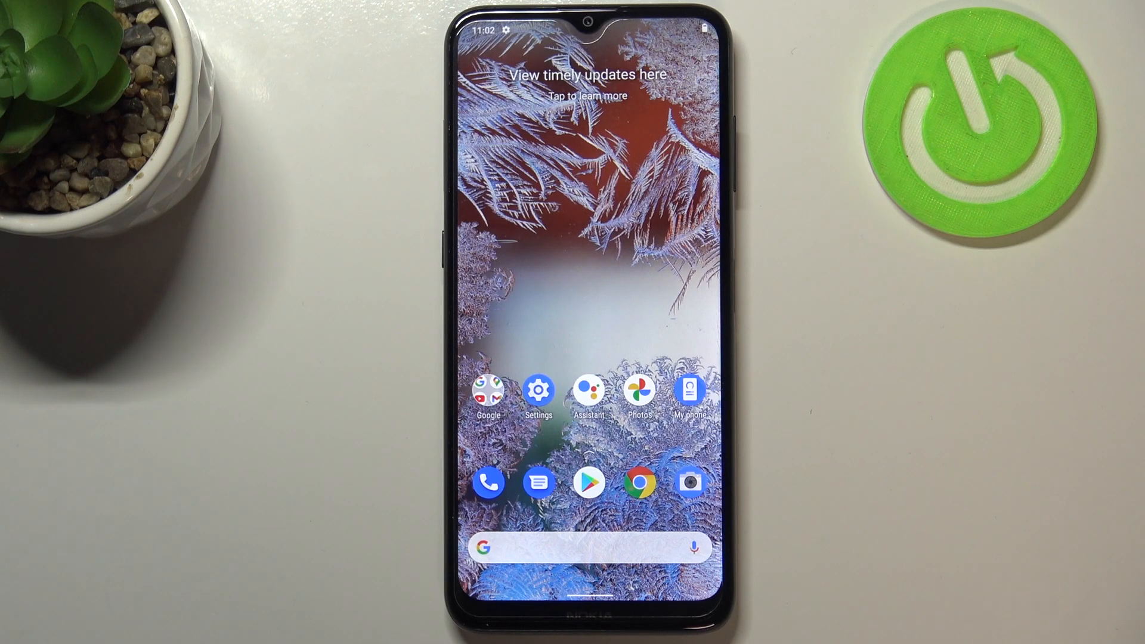
# Open Display settings and expand Advanced to reveal Screen timeout and auto-rotate.
pyautogui.click(539, 389)
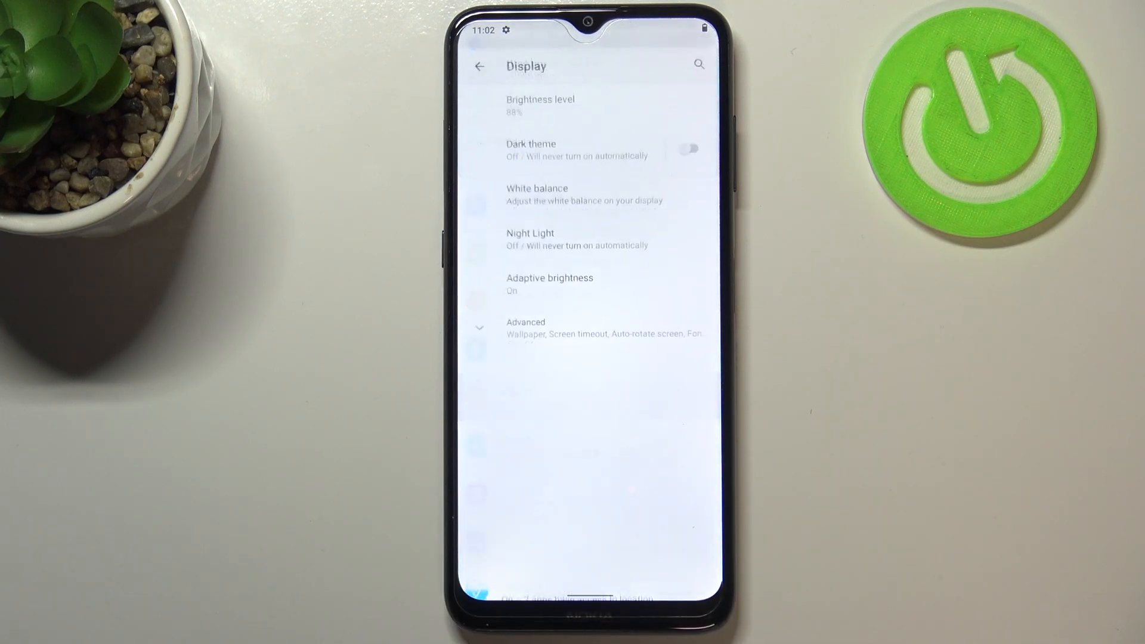
pyautogui.click(526, 327)
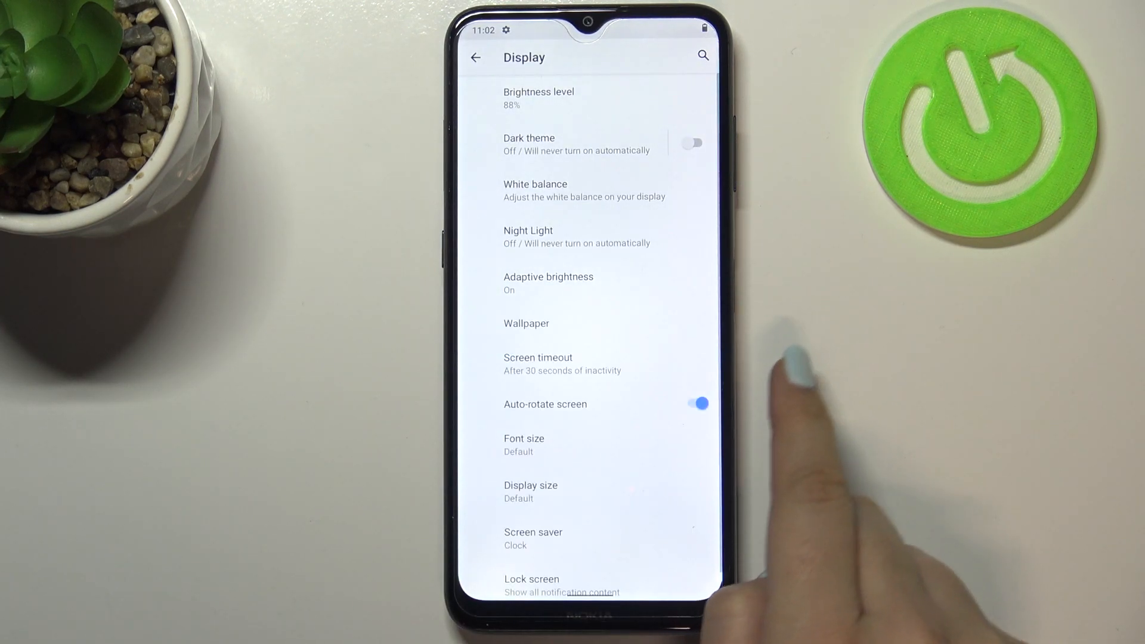
pyautogui.click(537, 363)
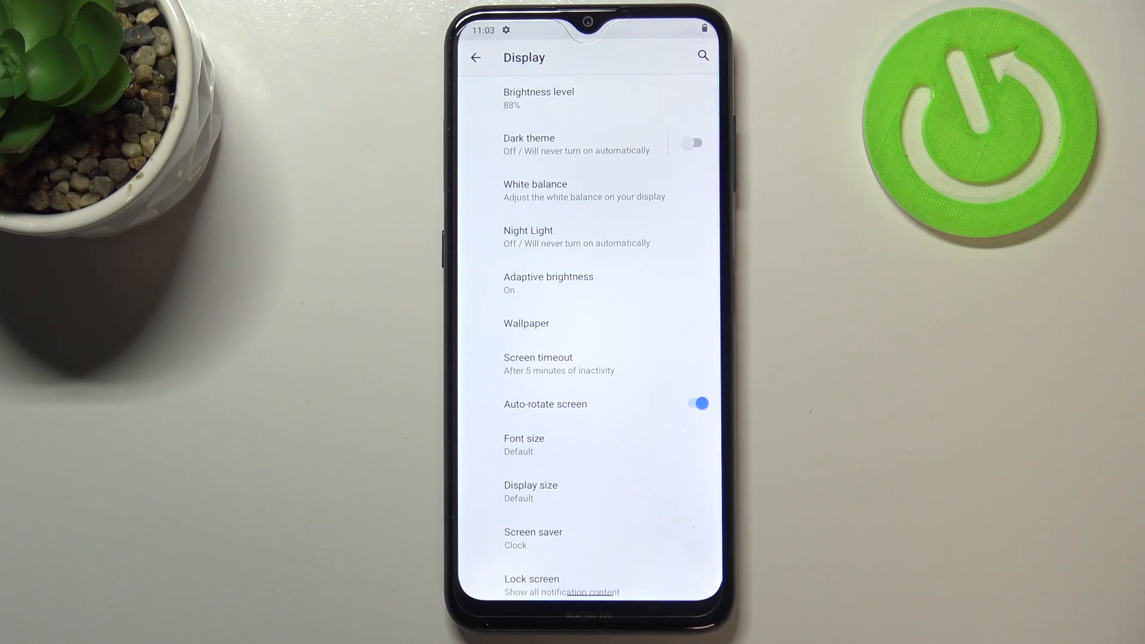
pyautogui.scroll(-3)
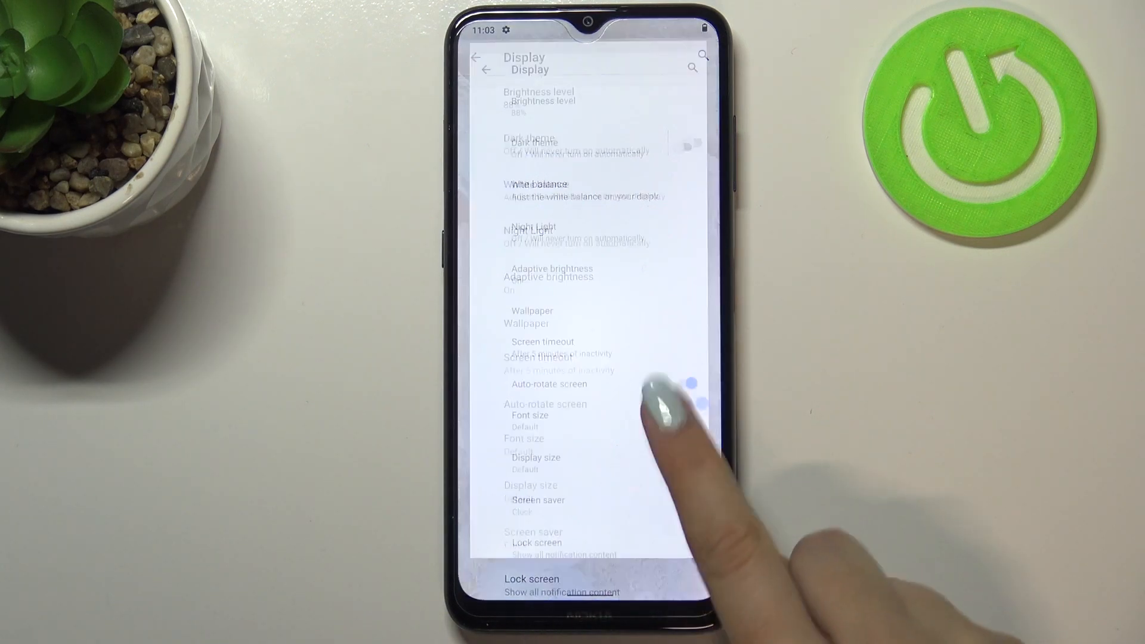